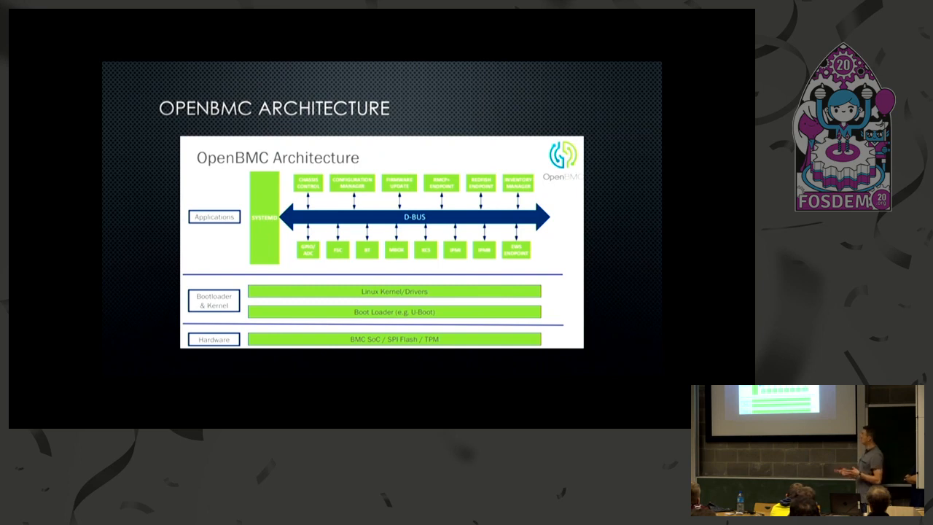
# Step: Page forward through the deck to slide 5, 'Today's show'
pyautogui.press('Right')
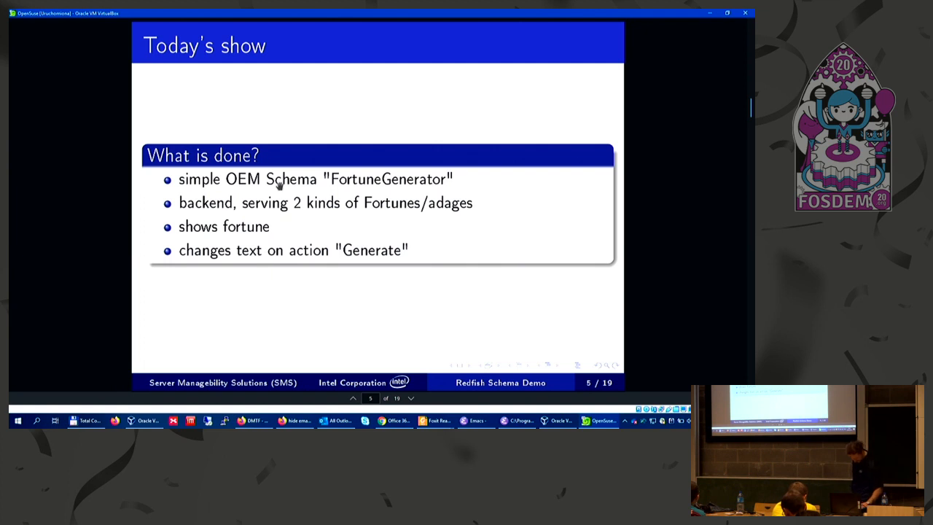
pyautogui.press('Right')
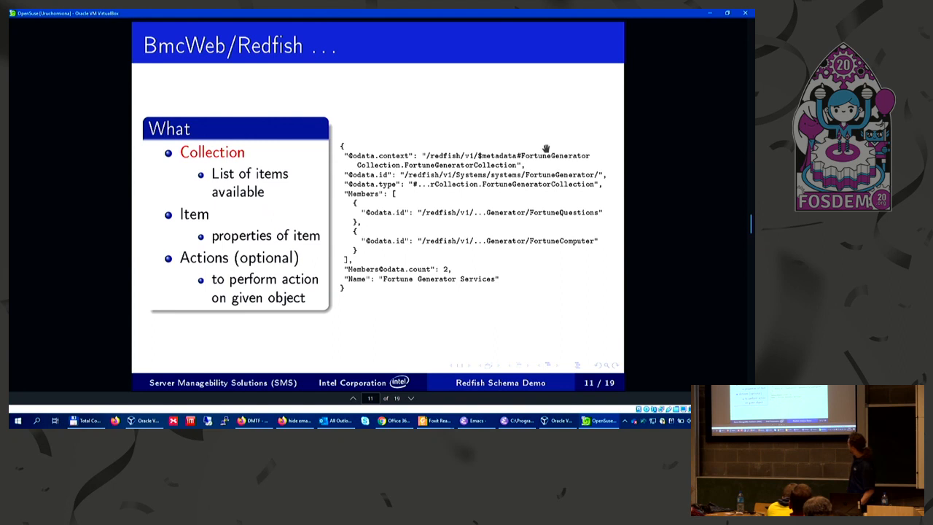
# Step: Move past the item and action example slides to slide 15, 'Code walkthrough'
pyautogui.press('Right')
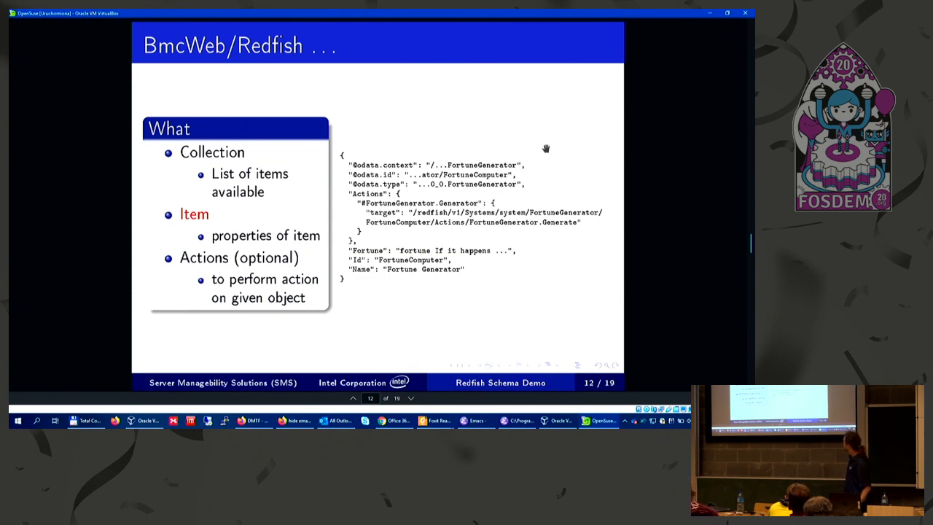
pyautogui.press('Right')
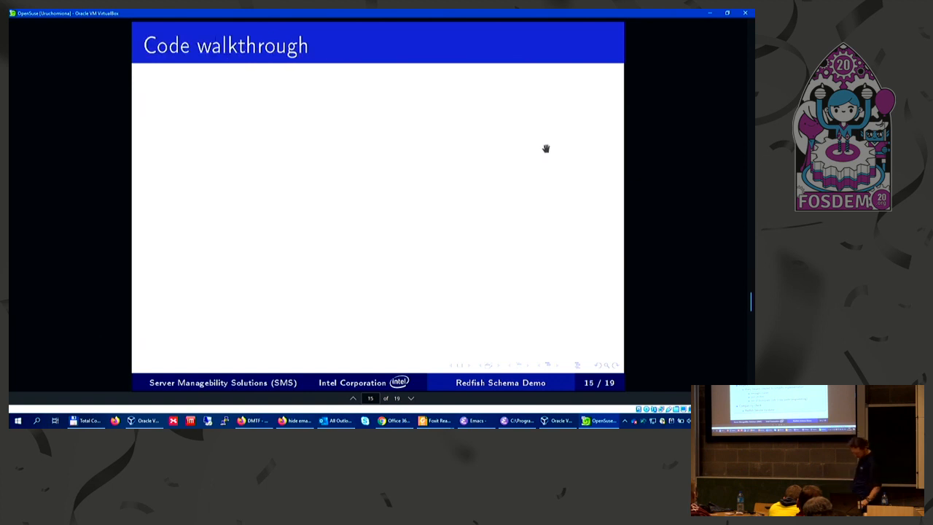
pyautogui.moveTo(625, 77)
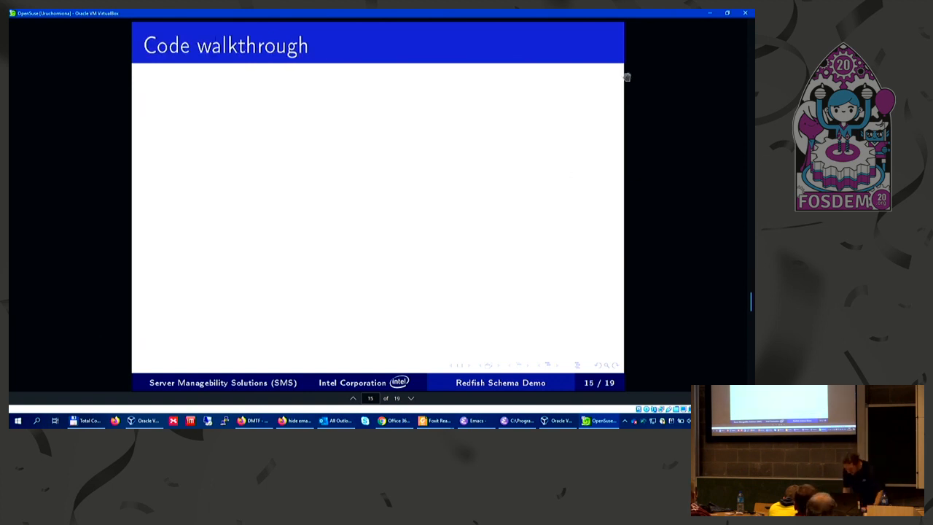
pyautogui.moveTo(527, 89)
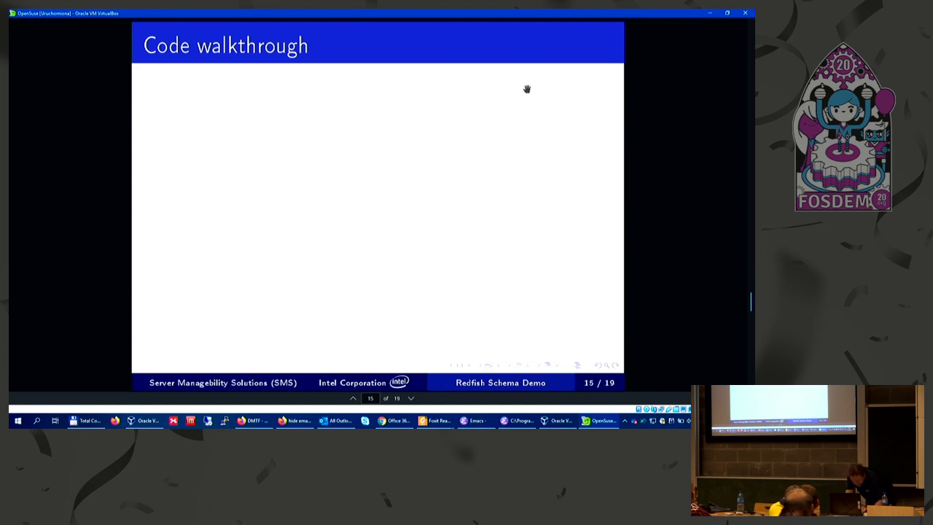
pyautogui.moveTo(66, 235)
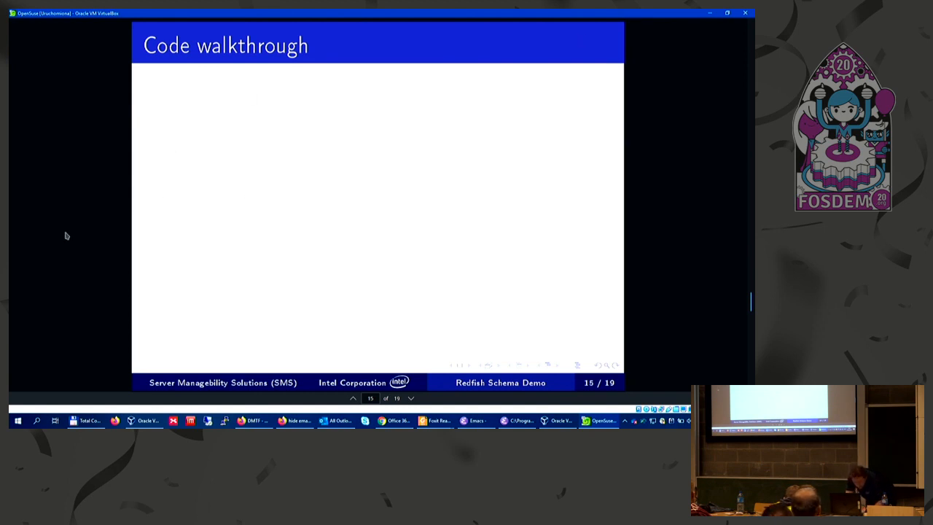
pyautogui.moveTo(107, 240)
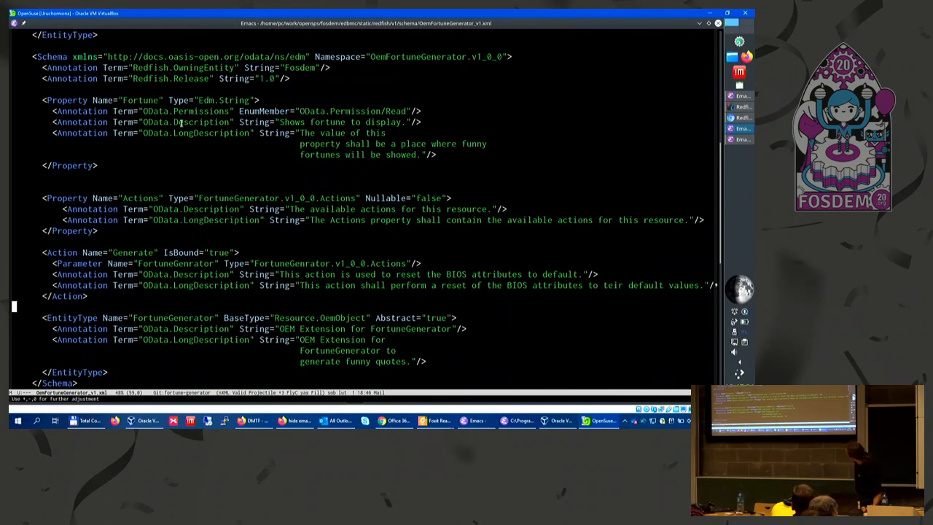
pyautogui.moveTo(136, 179)
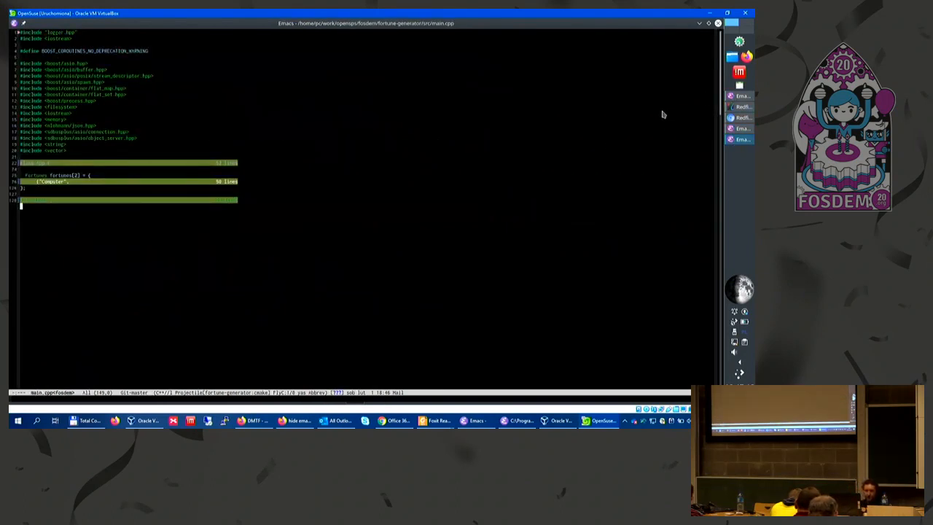
pyautogui.moveTo(116, 244)
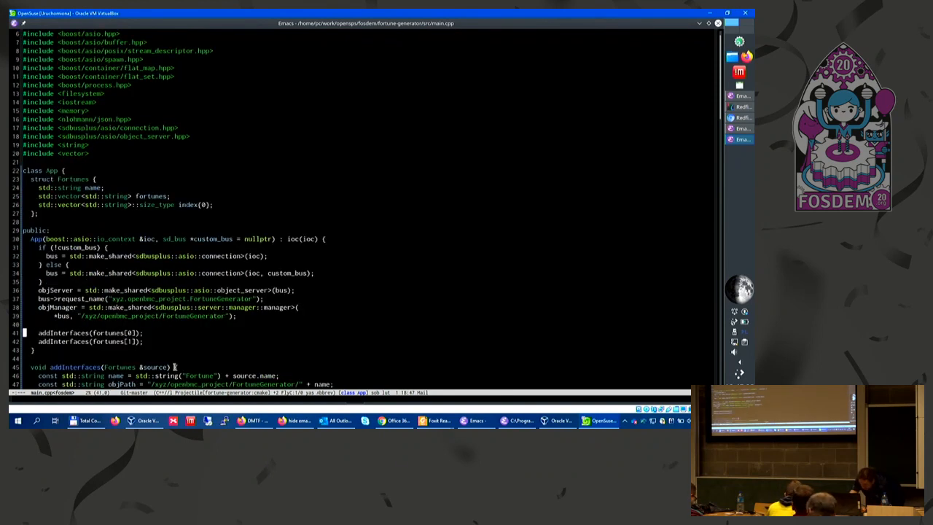
pyautogui.scroll(-3)
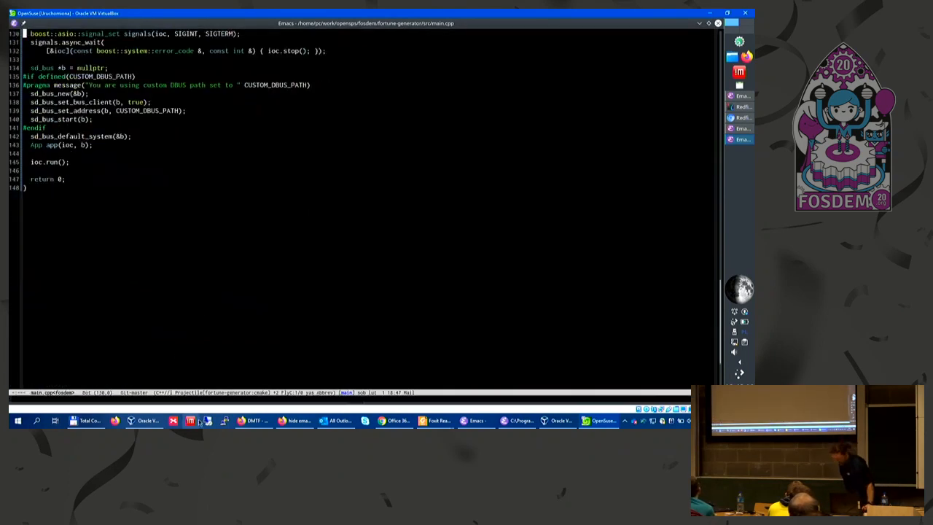
pyautogui.moveTo(191, 421)
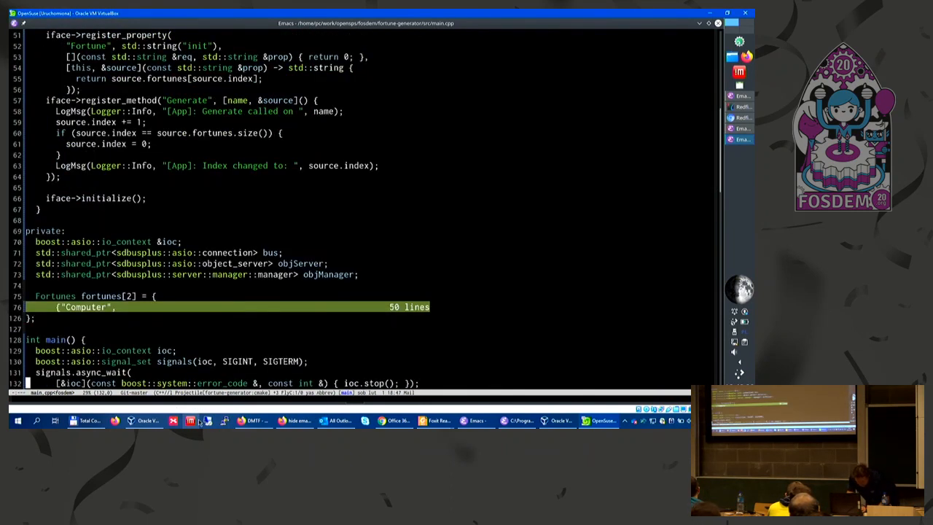
pyautogui.scroll(-3)
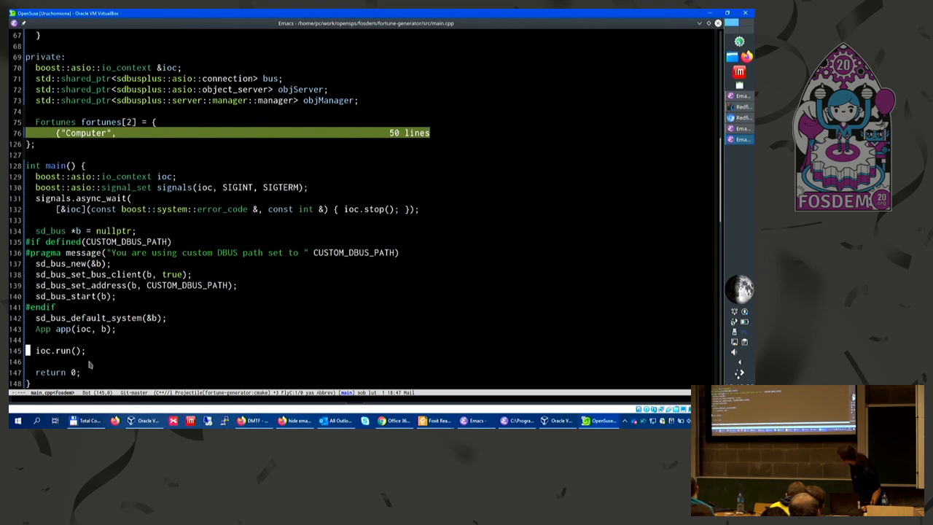
pyautogui.moveTo(54, 363)
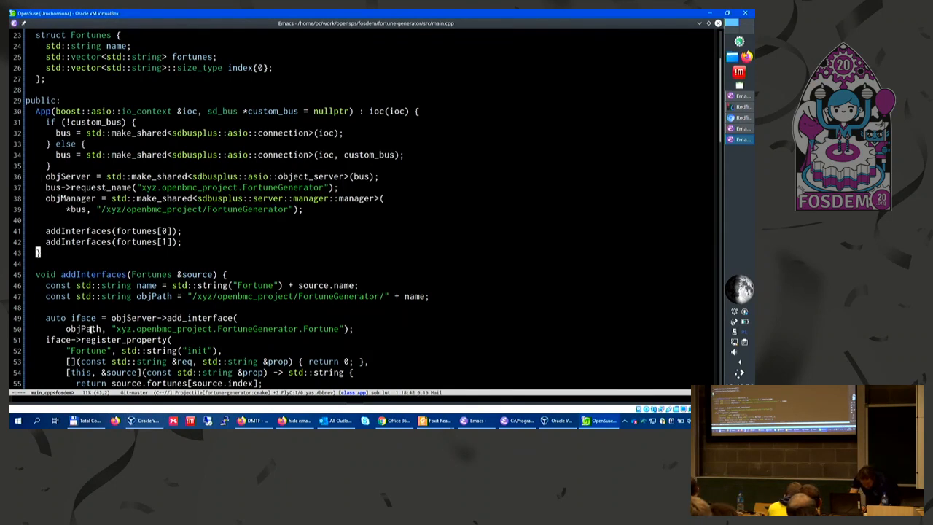
pyautogui.scroll(-3)
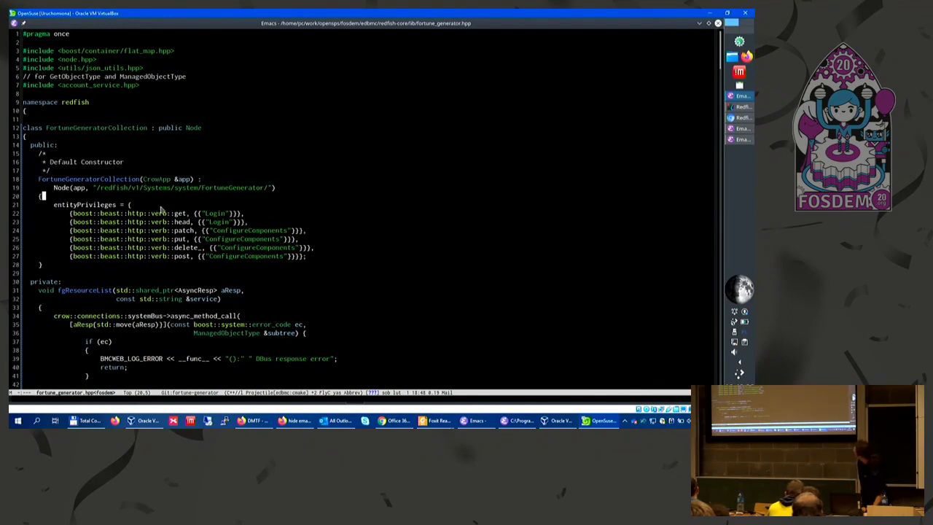
pyautogui.moveTo(164, 237)
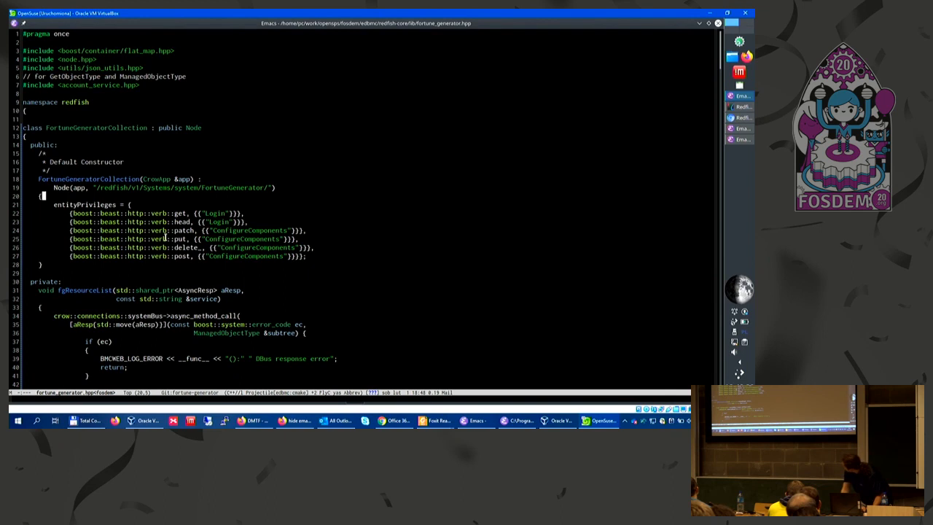
# Step: Scroll fortune_generator.hpp through fgResourceList down to the FortuneGenerator node class
pyautogui.scroll(-3)
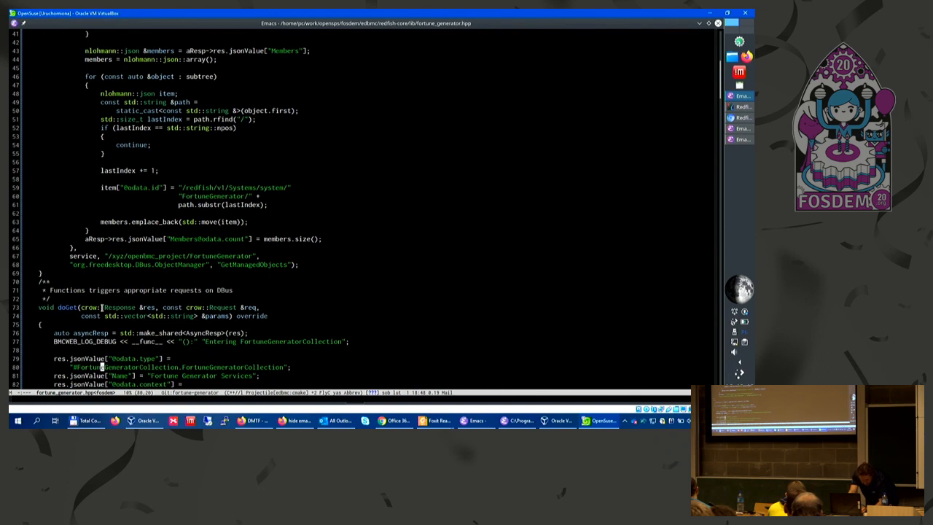
pyautogui.scroll(-3)
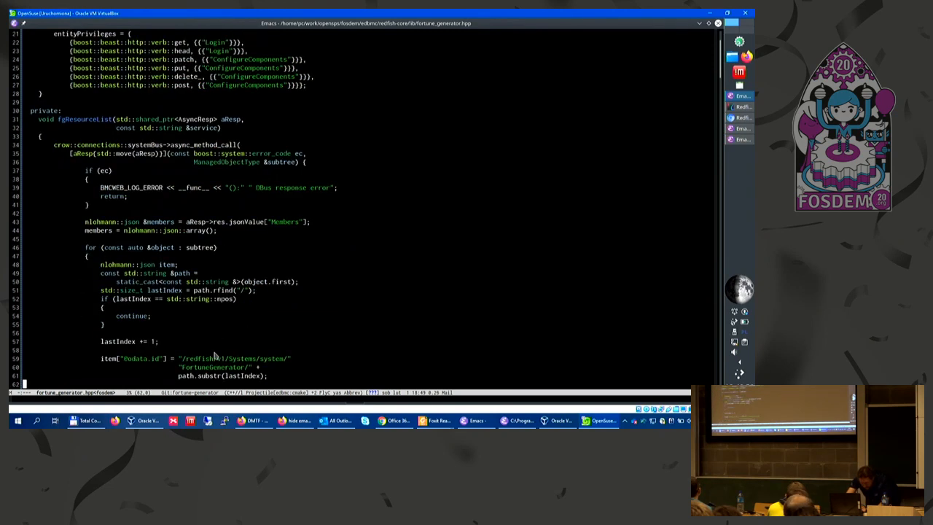
pyautogui.scroll(-3)
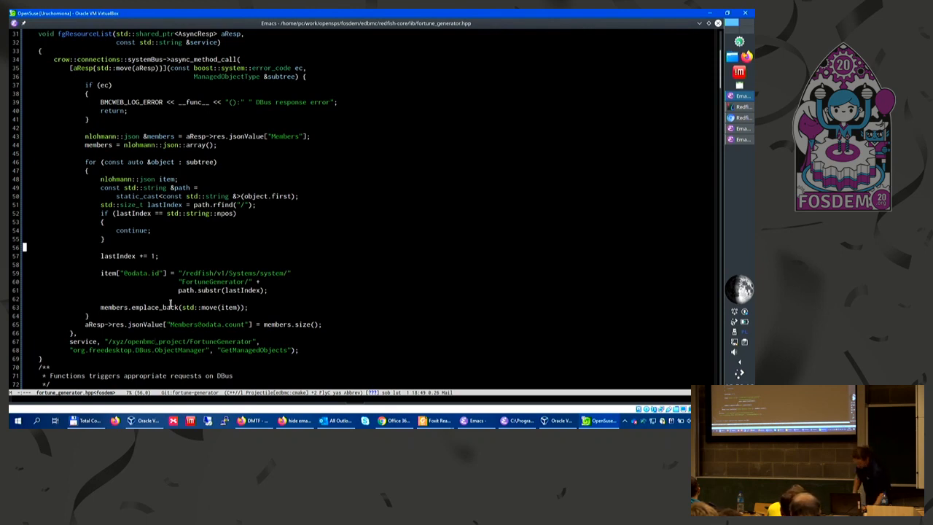
pyautogui.scroll(-3)
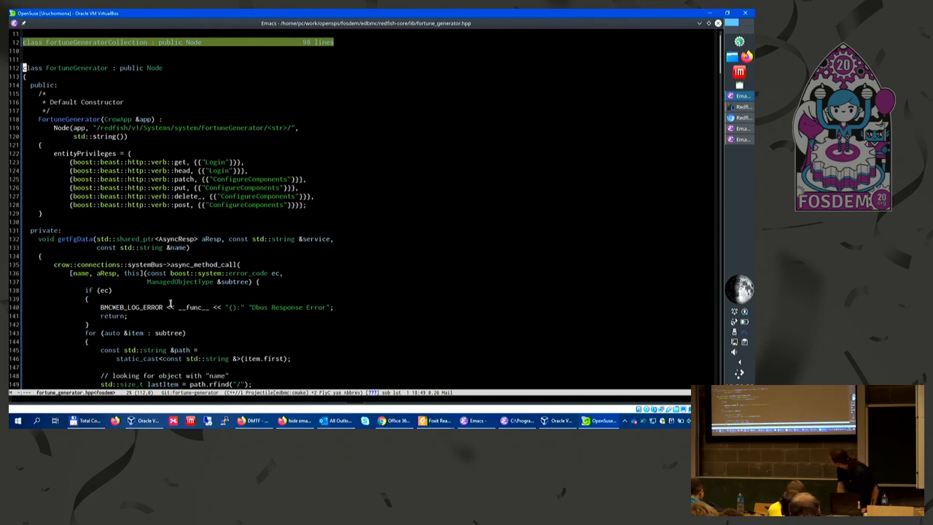
# Step: Scroll fortune_generator.hpp to the jsonValue assignments and the Fortune property handling
pyautogui.scroll(-3)
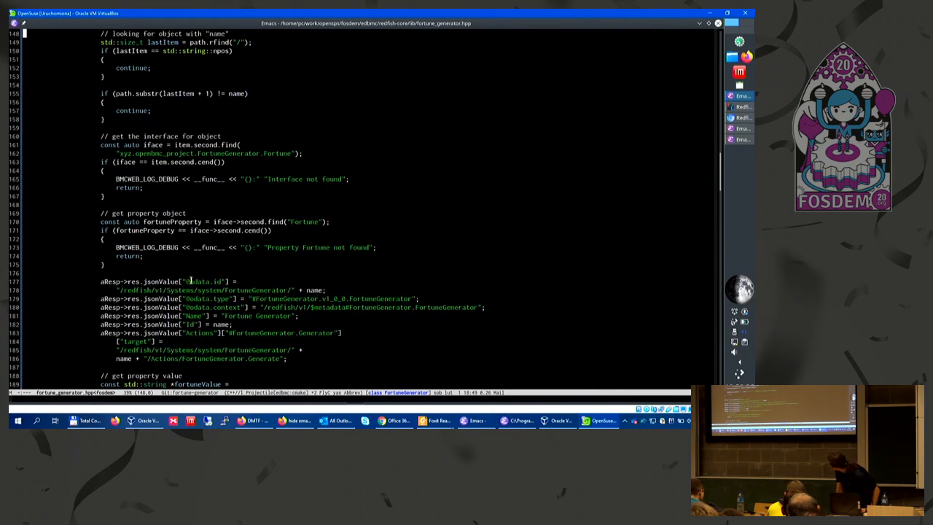
pyautogui.moveTo(189, 291)
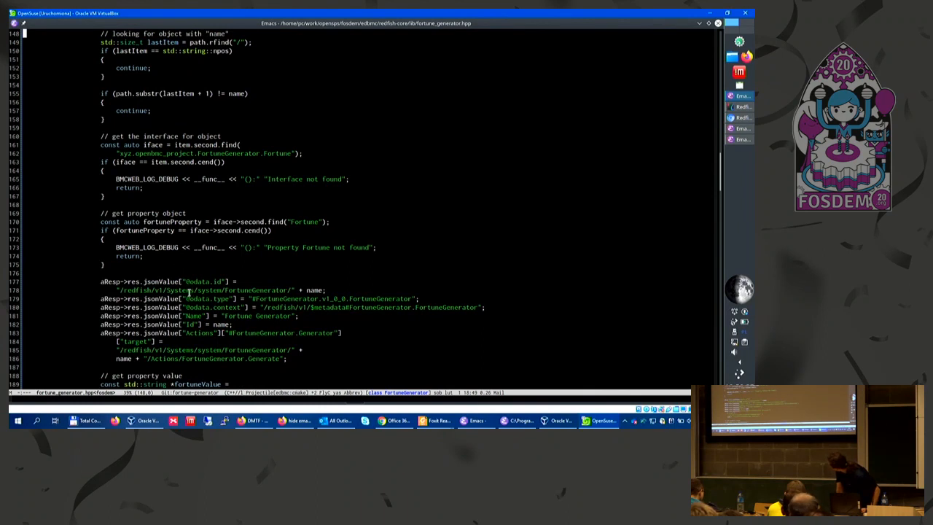
pyautogui.moveTo(211, 339)
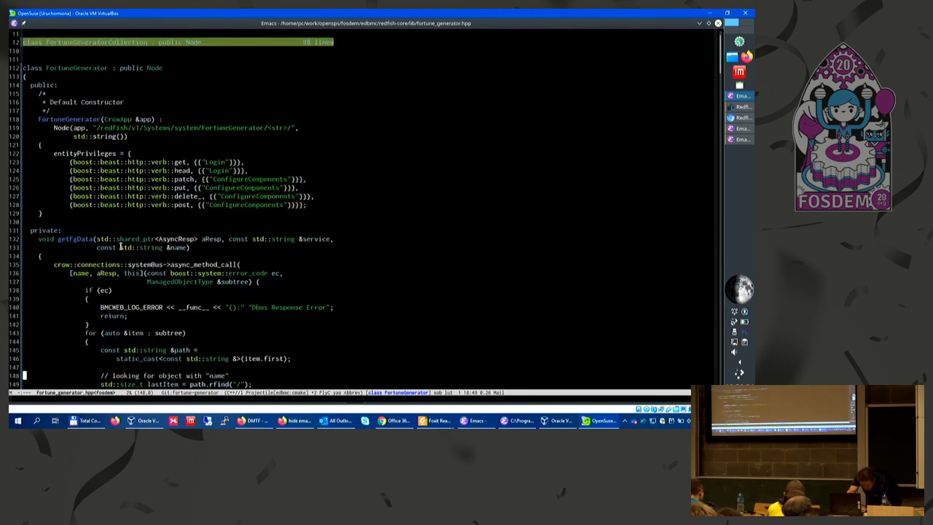
pyautogui.scroll(-3)
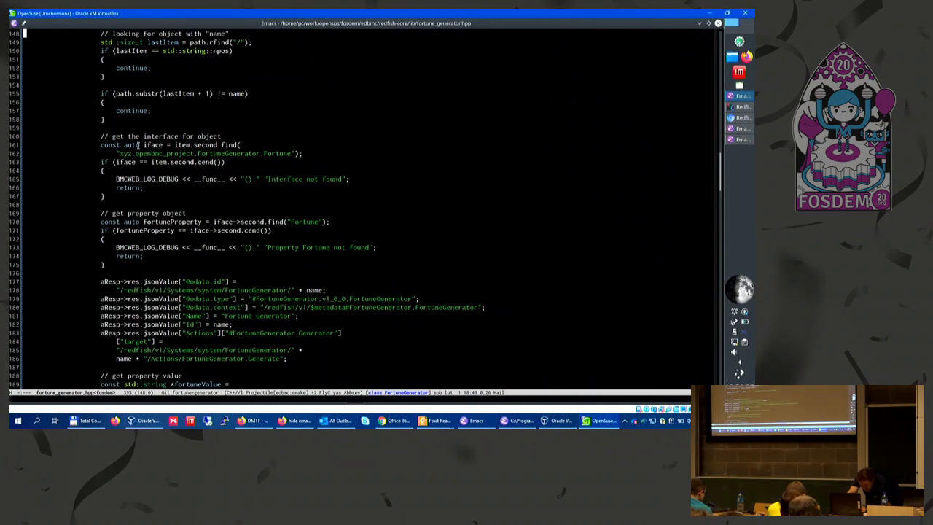
pyautogui.scroll(-3)
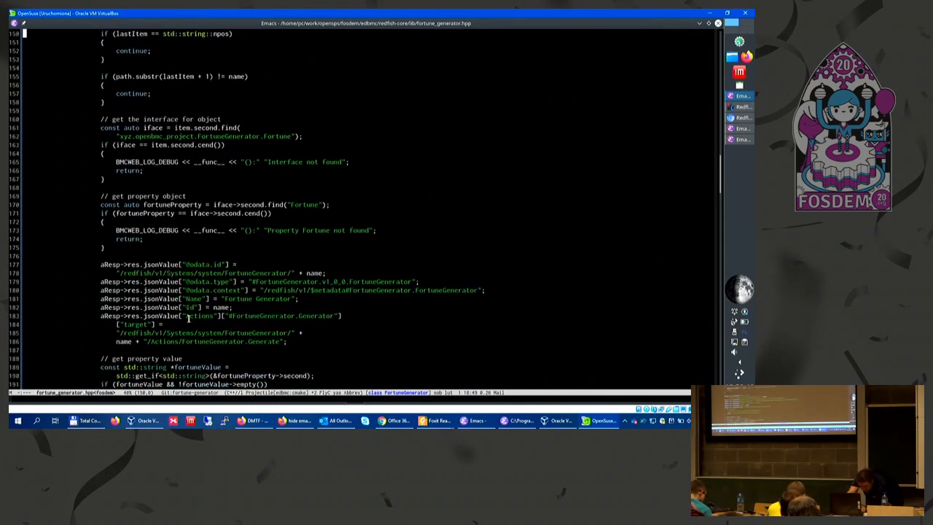
pyautogui.scroll(-3)
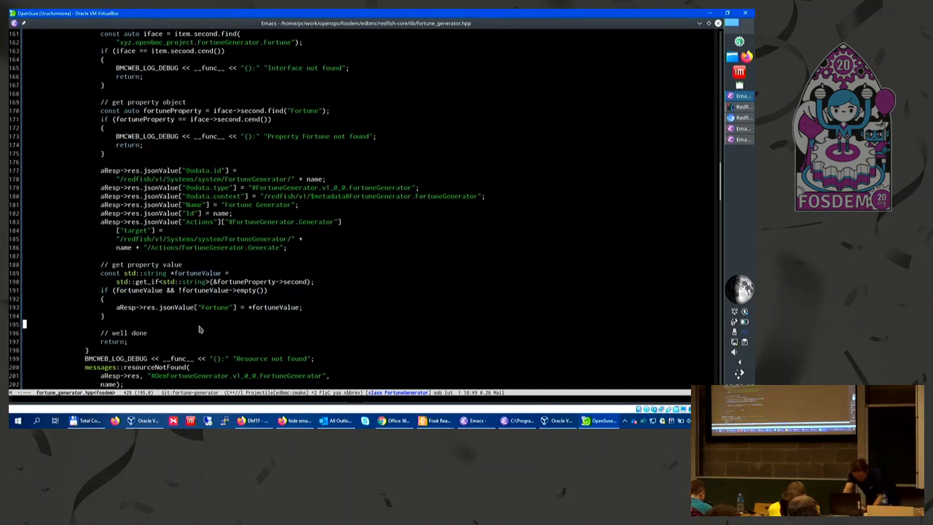
pyautogui.scroll(-3)
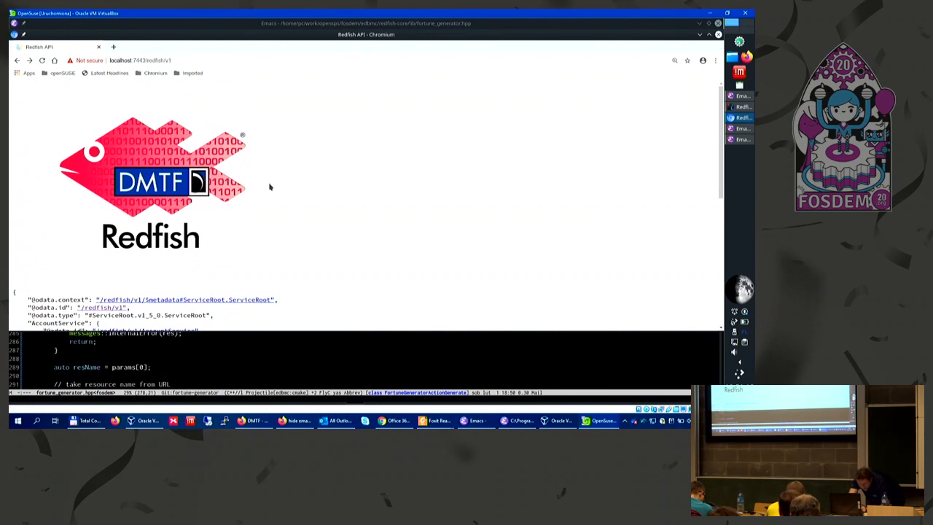
# Step: Scroll the /redfish/v1 service root JSON and follow the /redfish/v1/Systems link
pyautogui.scroll(-3)
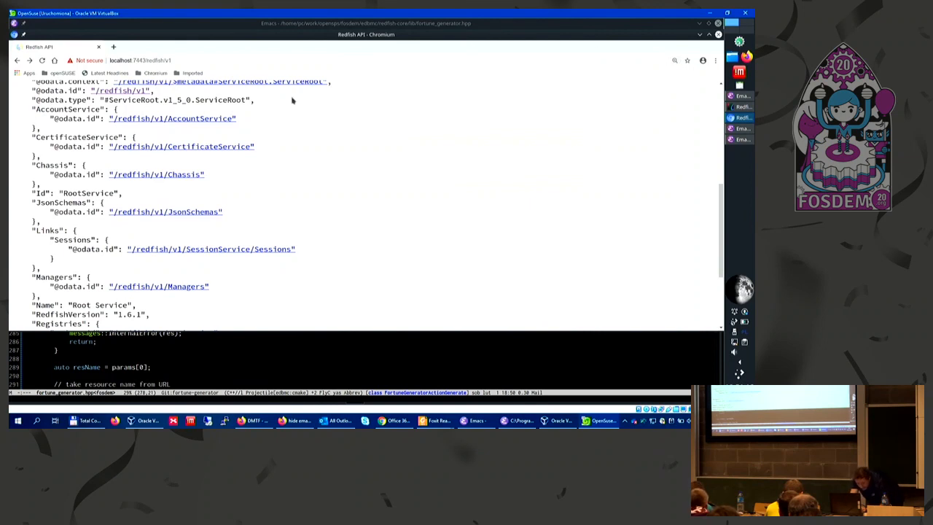
pyautogui.scroll(-3)
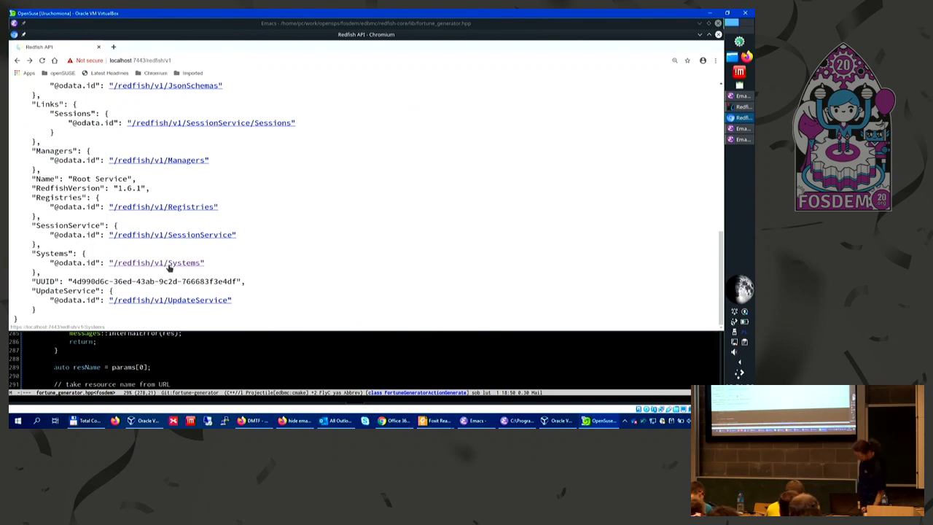
pyautogui.click(156, 263)
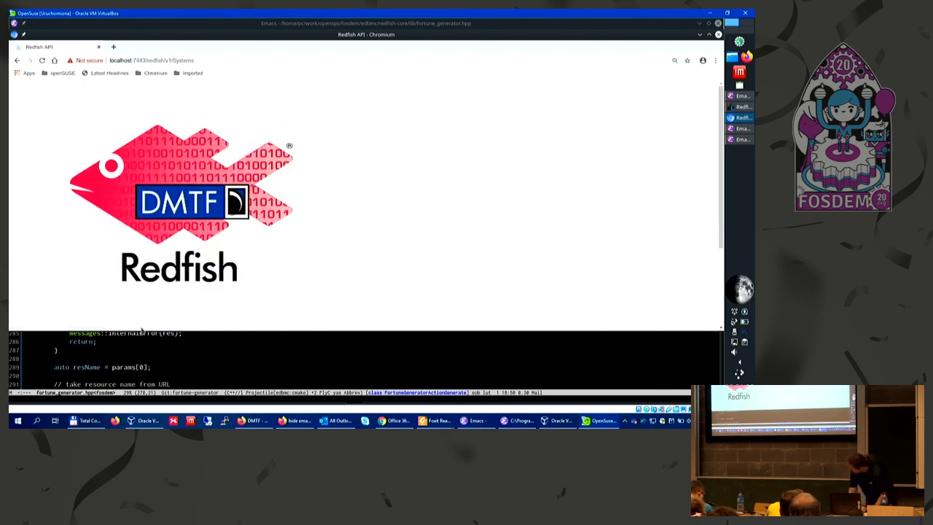
pyautogui.scroll(-3)
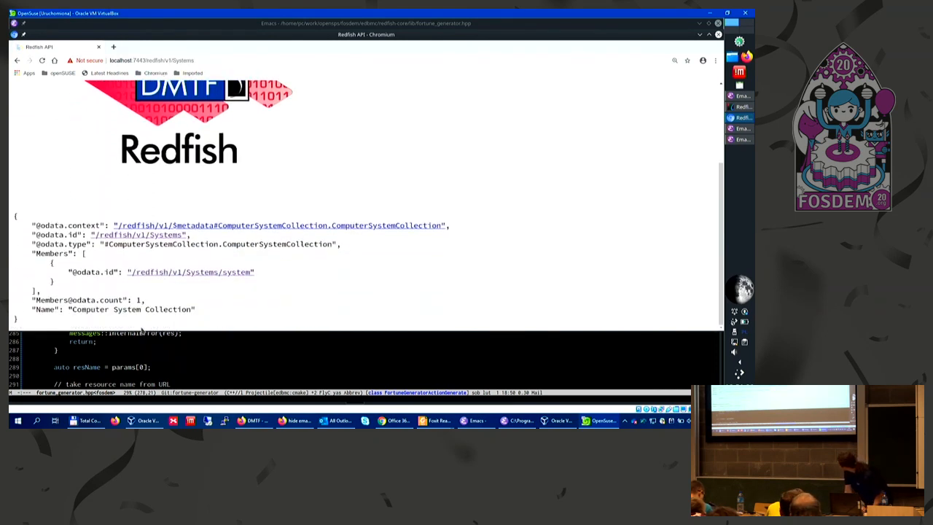
pyautogui.moveTo(197, 273)
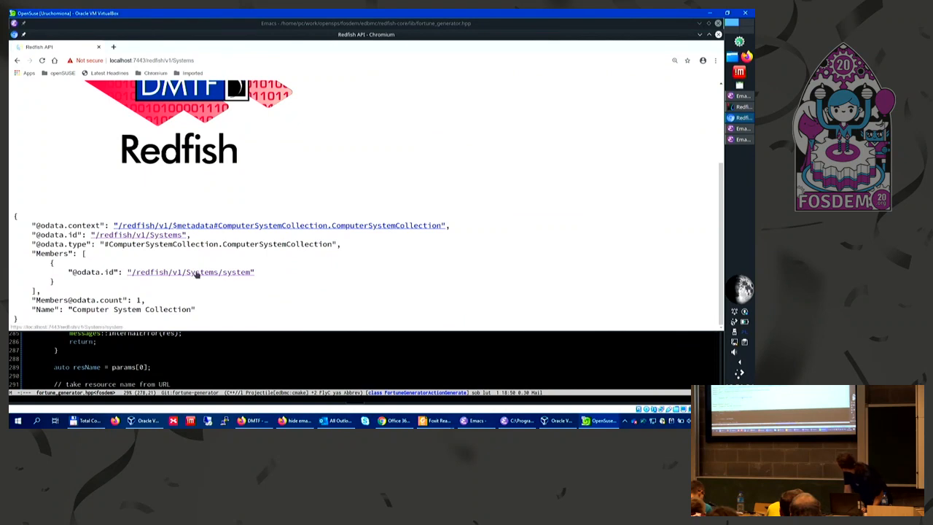
# Step: Open /redfish/v1/Systems/system, then its FortuneGenerator collection, and scroll to the FortuneQuestions and FortuneComputer members
pyautogui.click(190, 272)
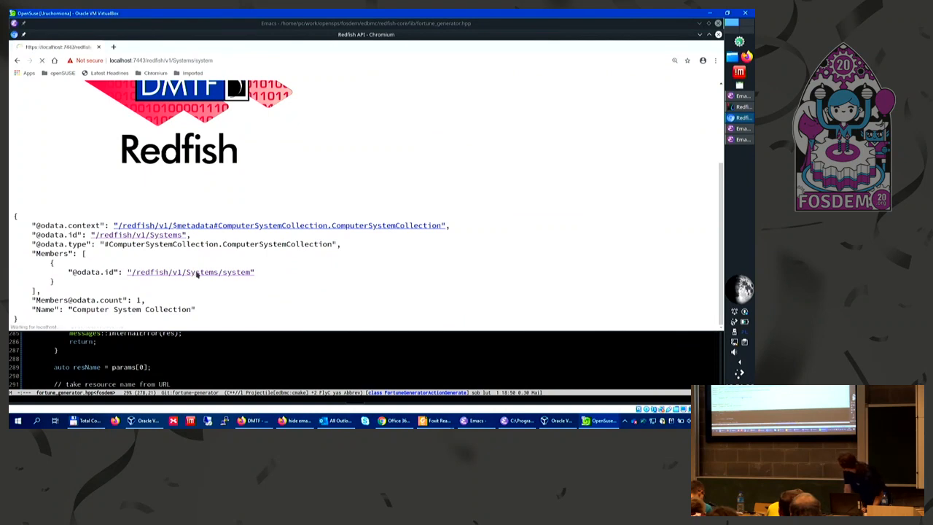
pyautogui.click(191, 272)
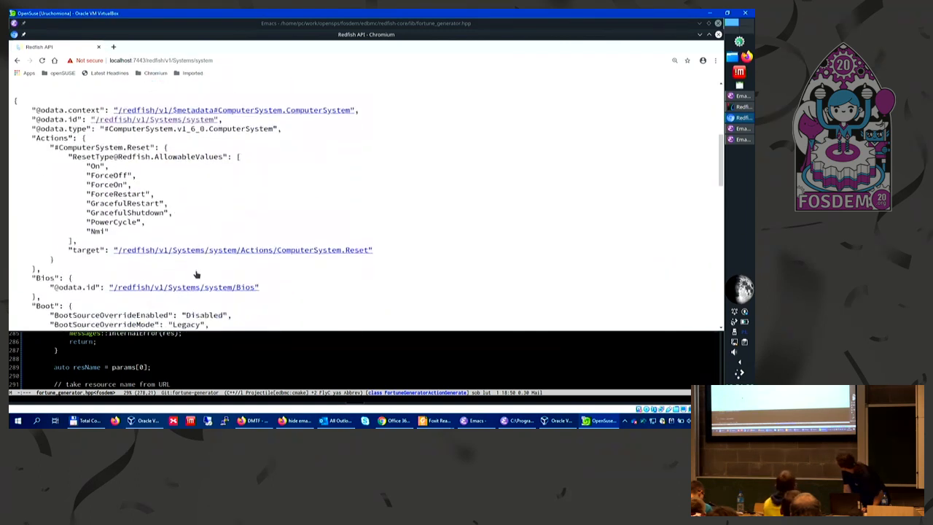
pyautogui.scroll(-3)
pyautogui.write('/FortuneGenerator')
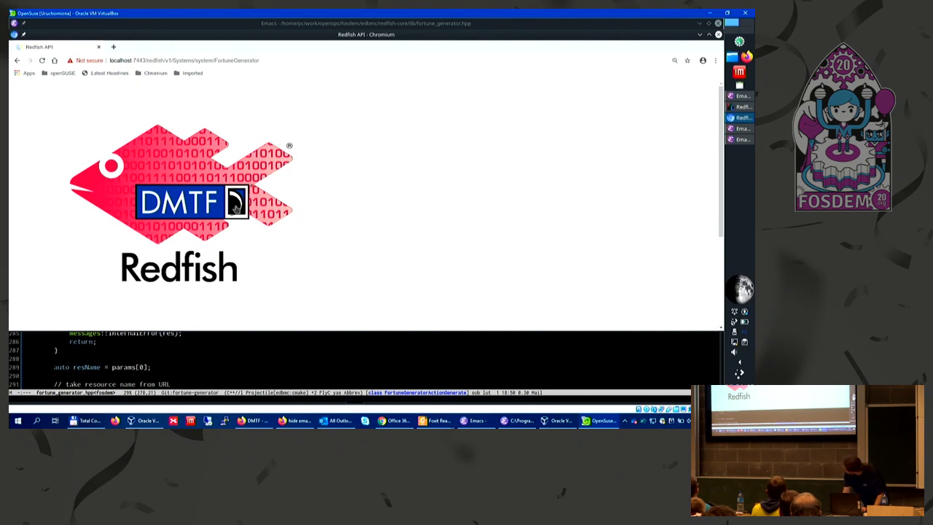
pyautogui.scroll(-3)
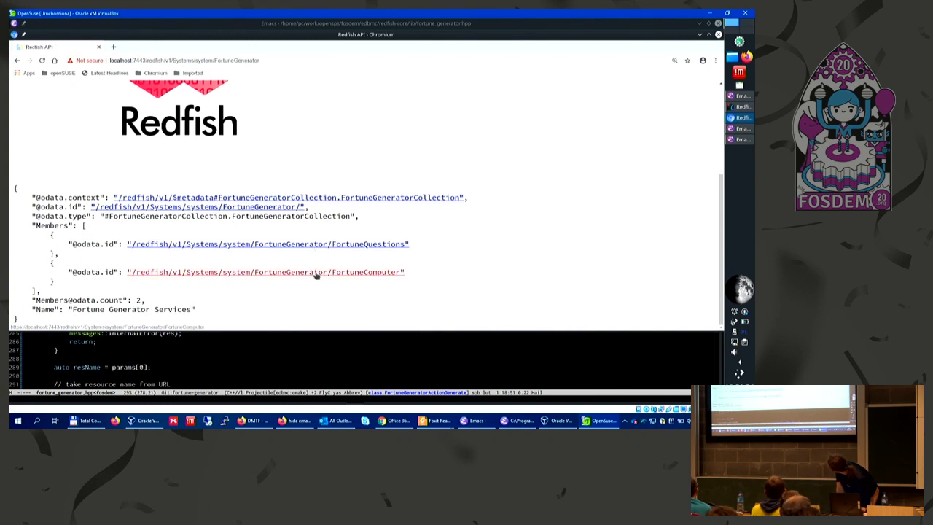
# Step: Follow the /redfish/v1/Systems/system/FortuneGenerator/FortuneComputer link to view its Generate action and Fortune quote
pyautogui.click(264, 272)
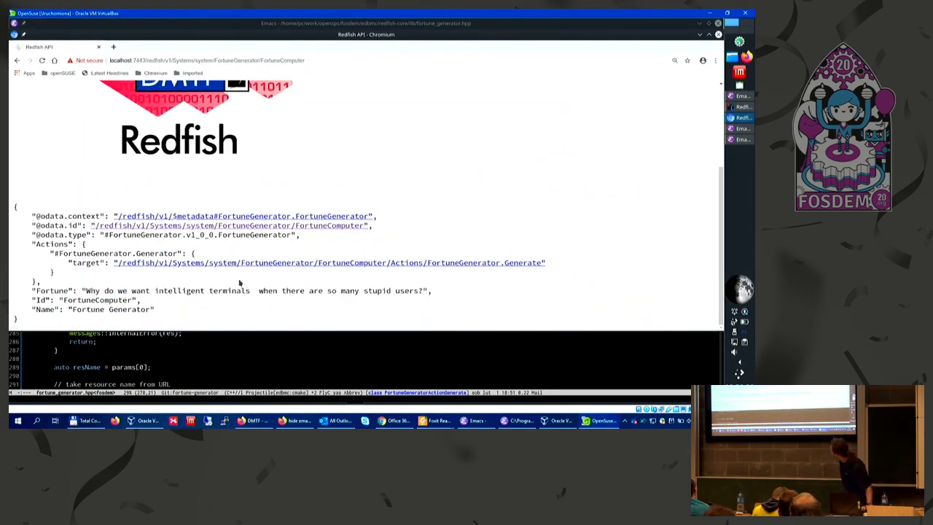
pyautogui.moveTo(277, 301)
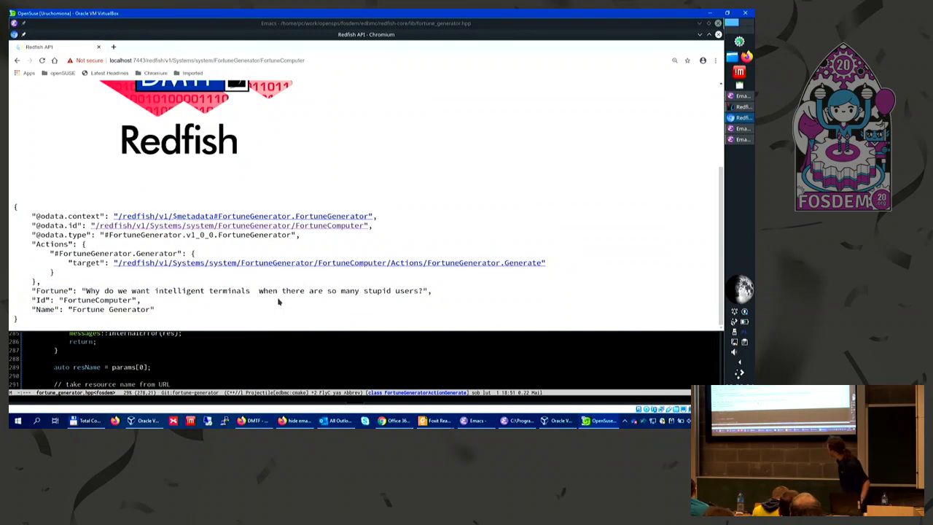